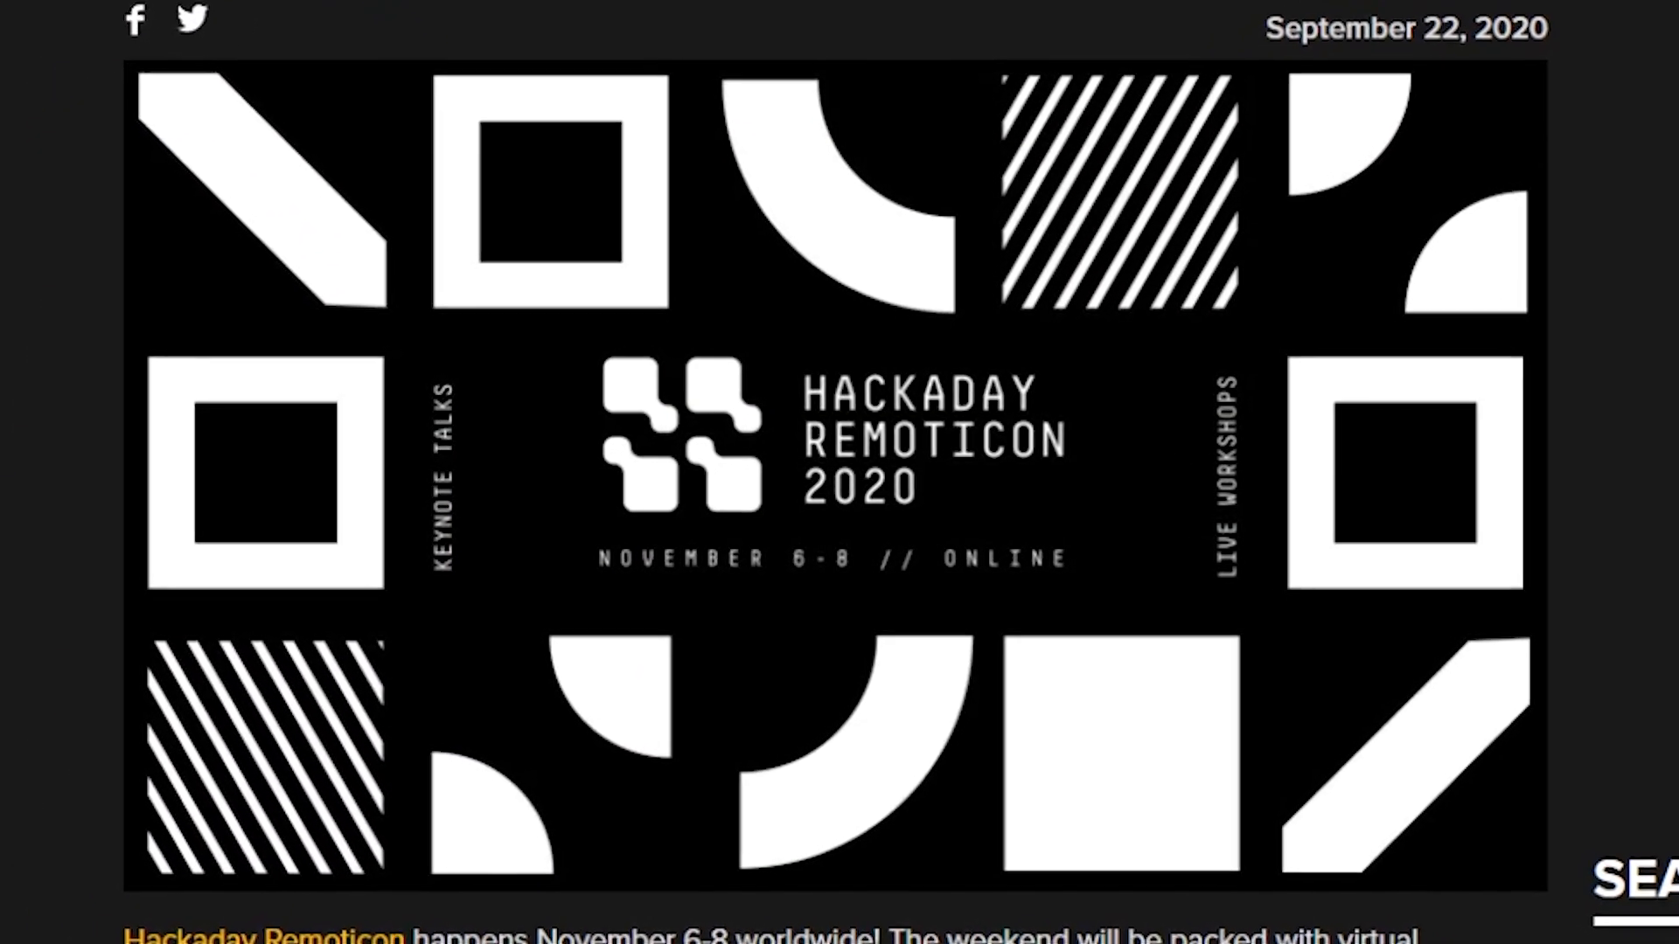
{"action": "scroll", "scroll_direction": "down", "scroll_amount": 3}
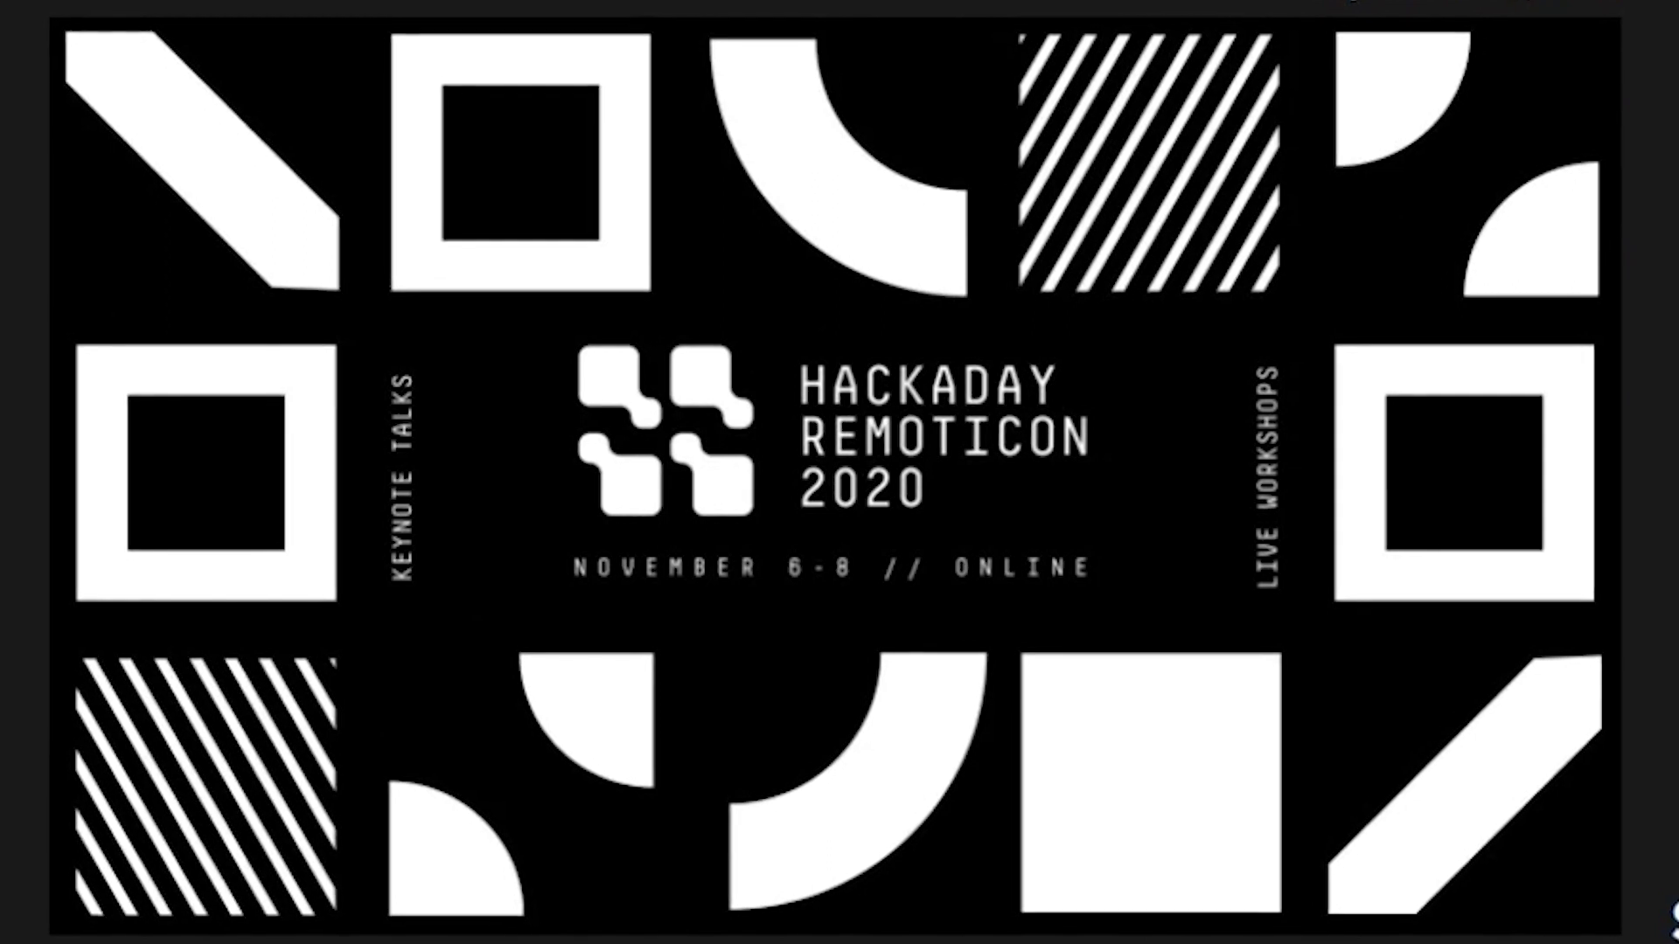
{"action": "scroll", "scroll_direction": "down", "scroll_amount": 3}
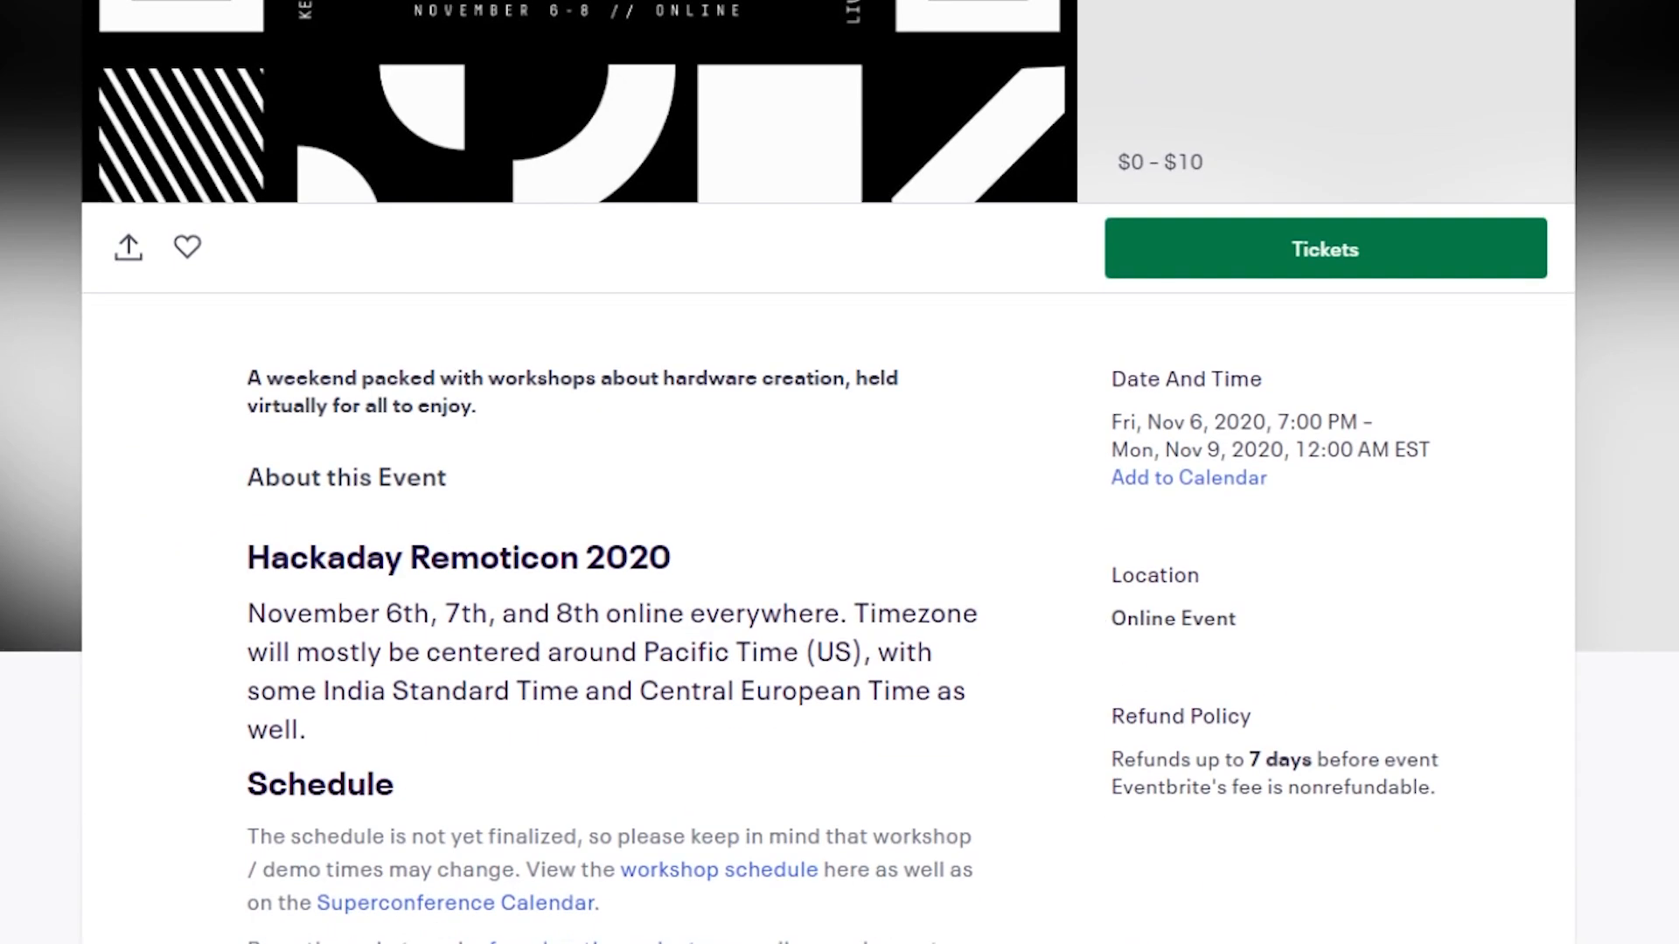
{"action": "scroll", "scroll_direction": "down", "scroll_amount": 3}
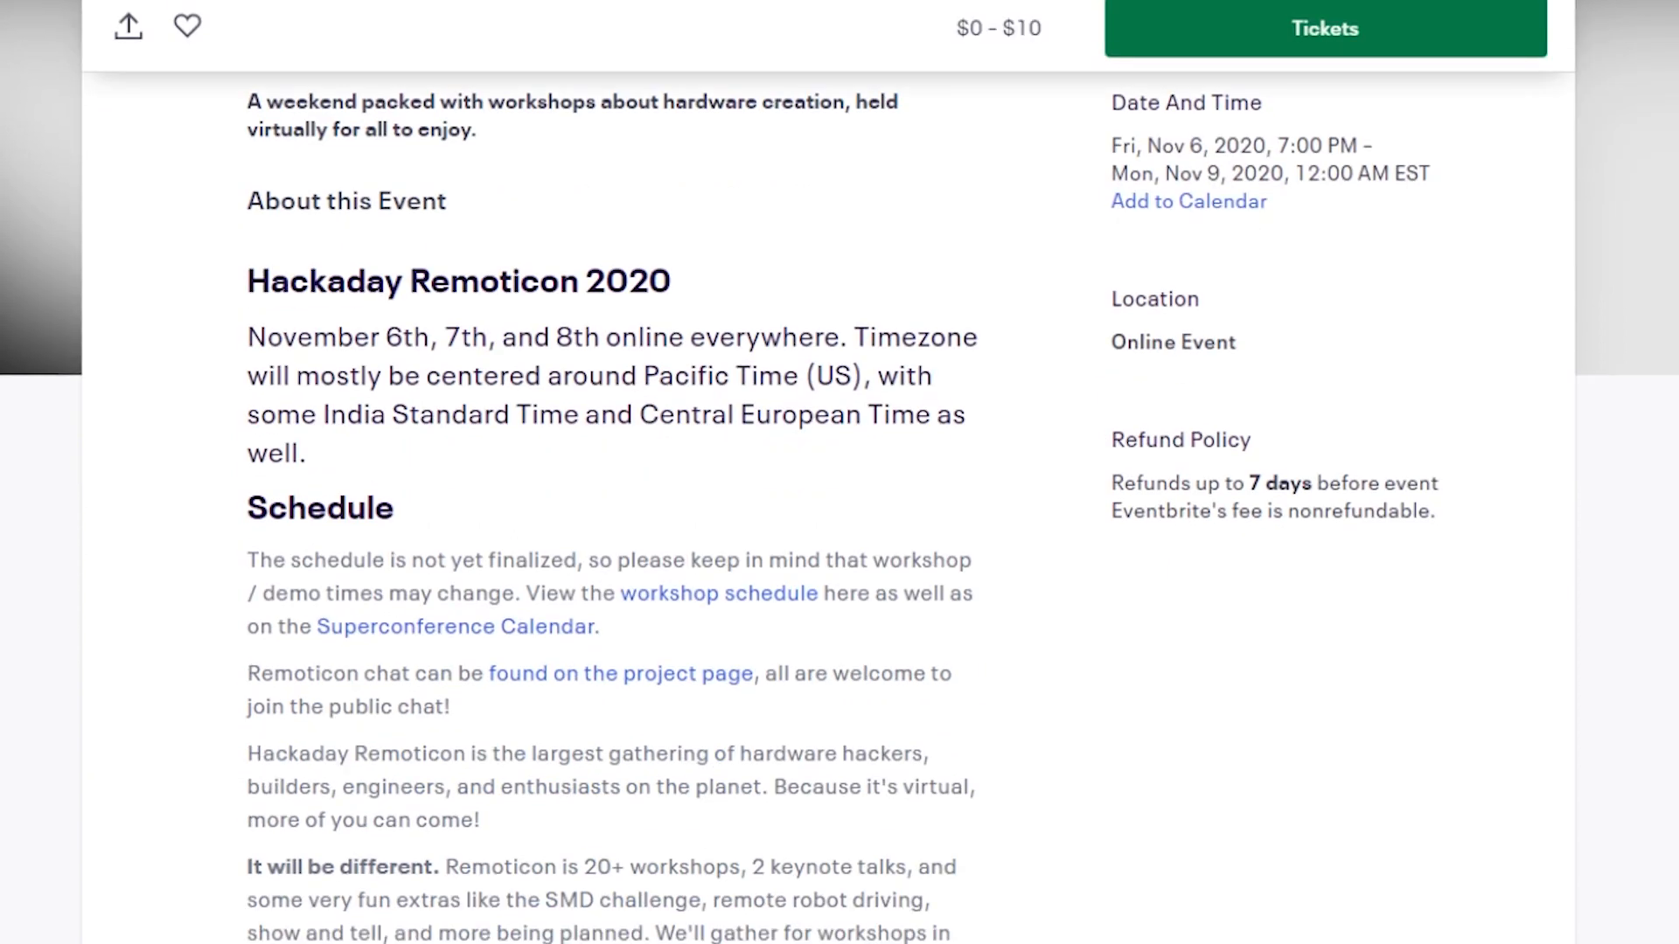
{"action": "scroll", "scroll_direction": "down", "scroll_amount": 3}
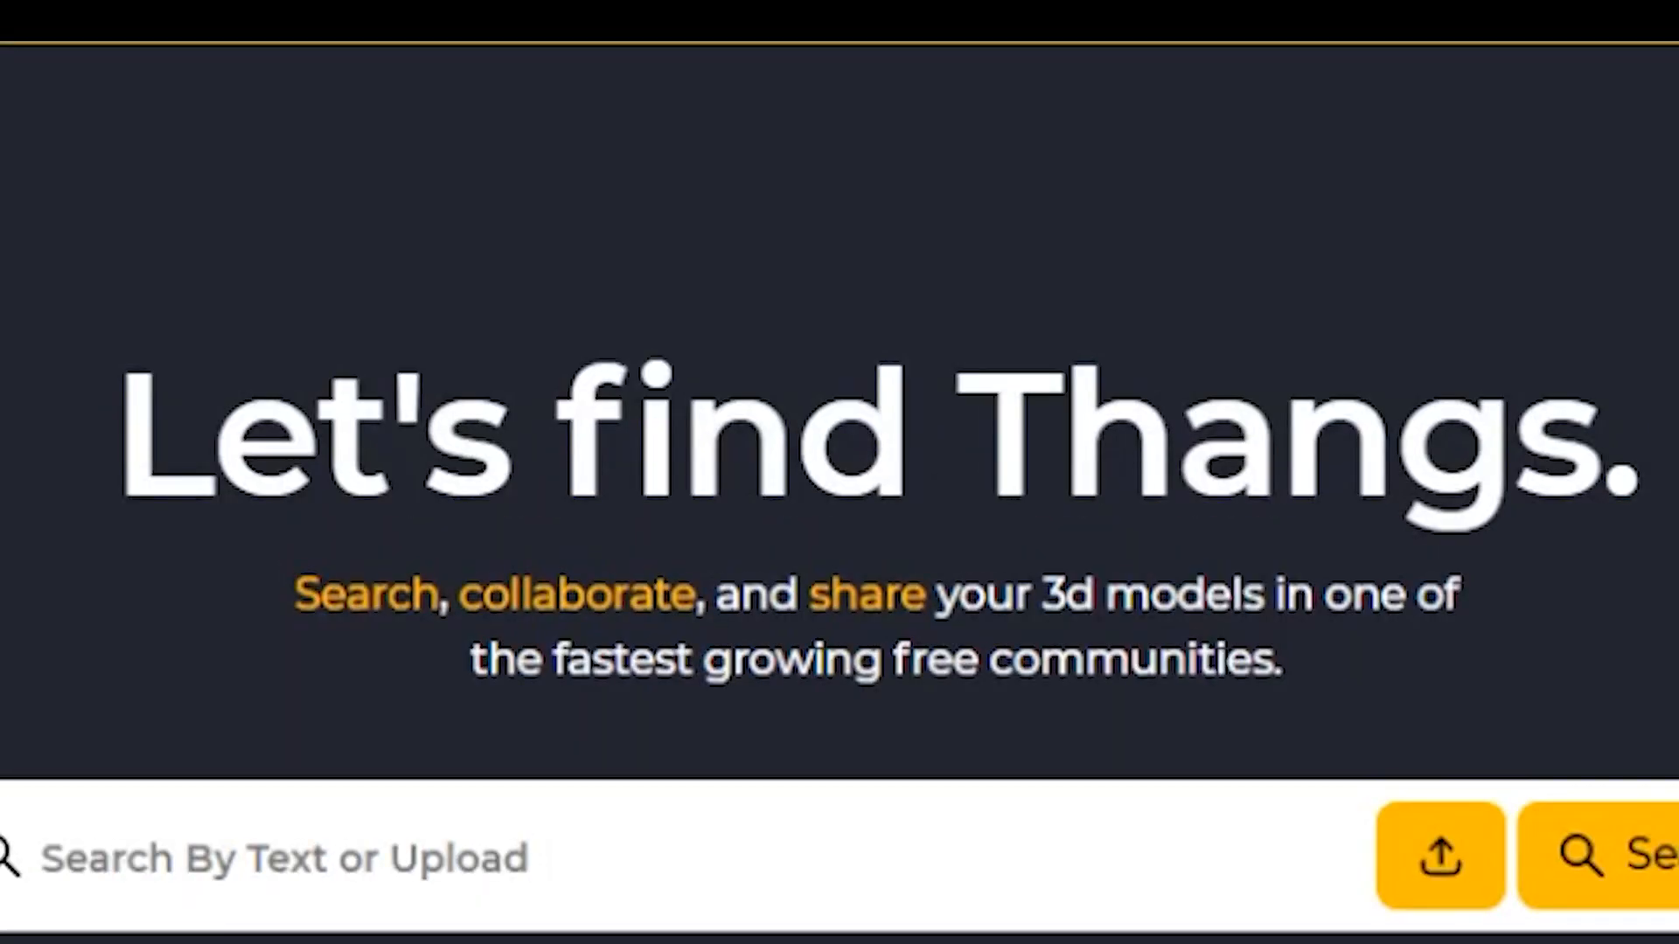
{"action": "scroll", "scroll_direction": "down", "scroll_amount": 3}
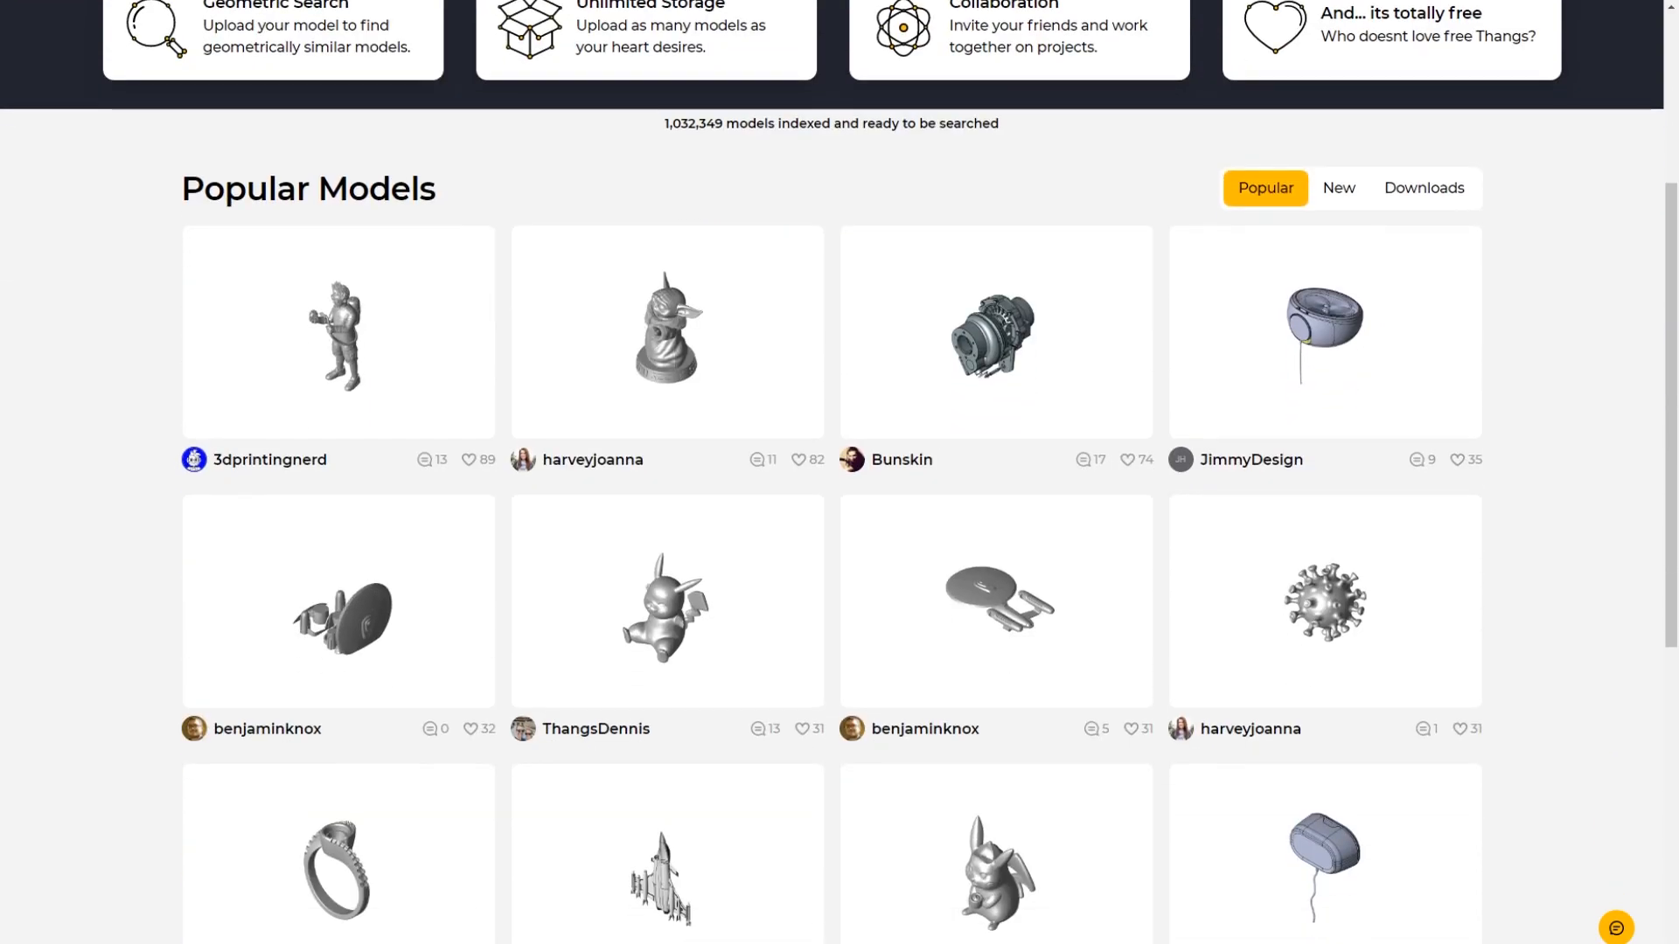